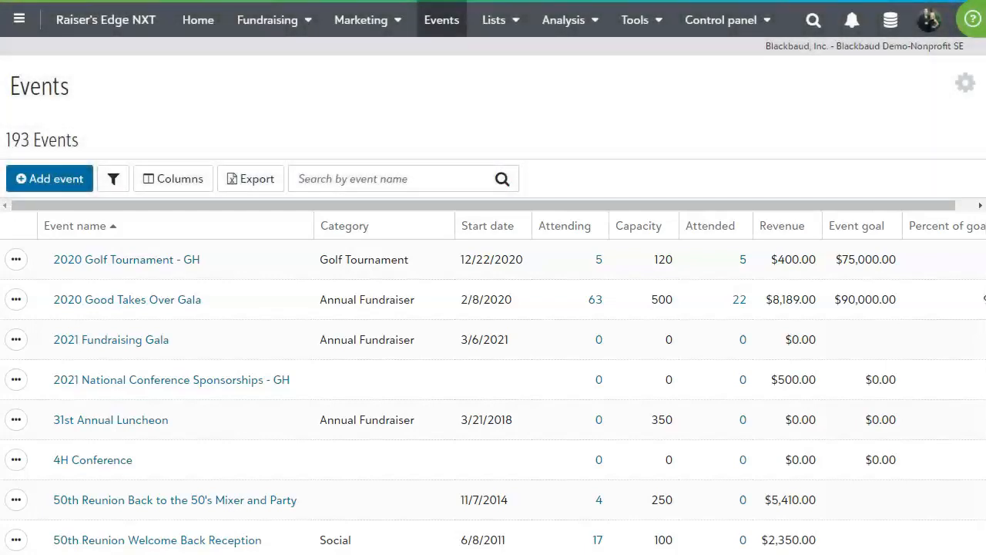
Open the 2020 Good Takes Over Gala from the Events list
left_click(127, 299)
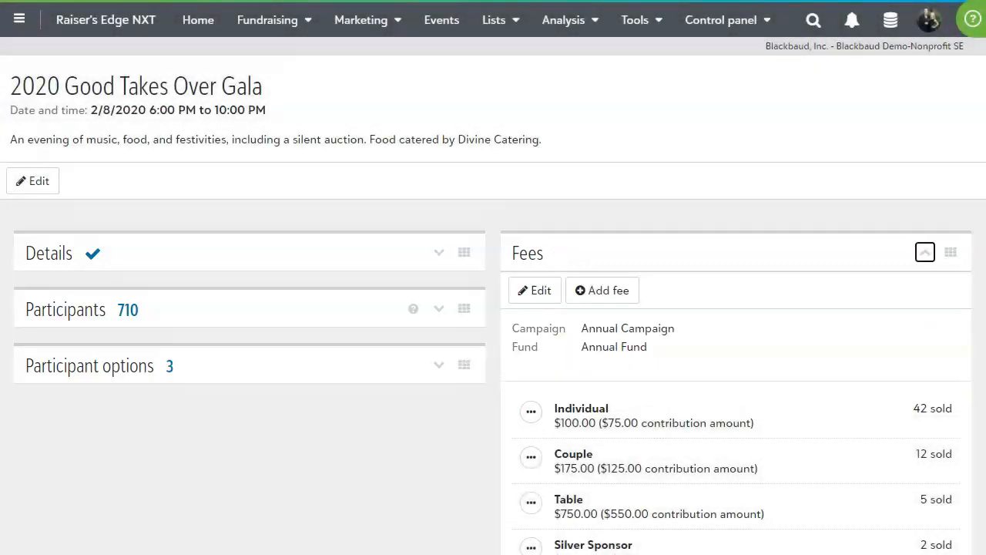
Scroll past the gala's Fees tile down to its online registration form
scroll("down", 3)
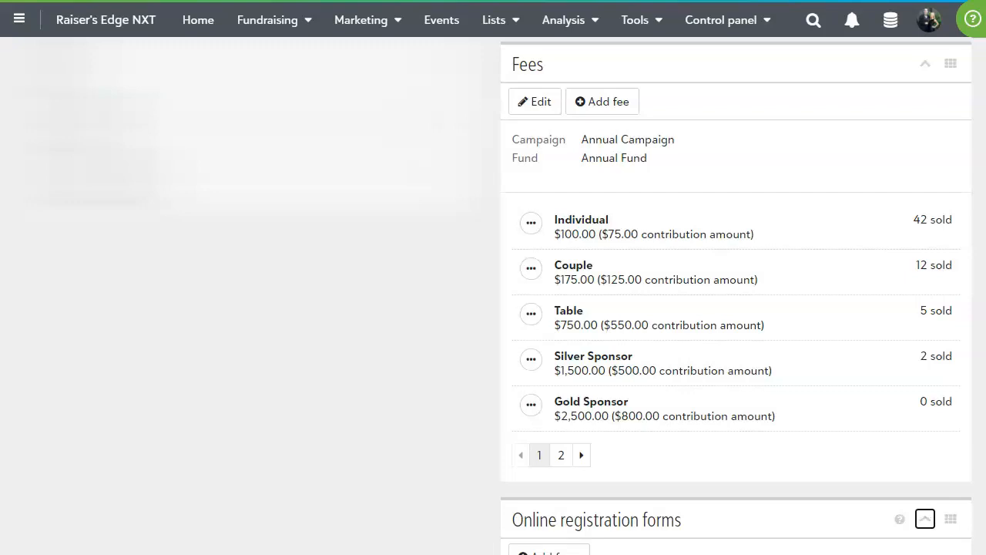
scroll("down", 3)
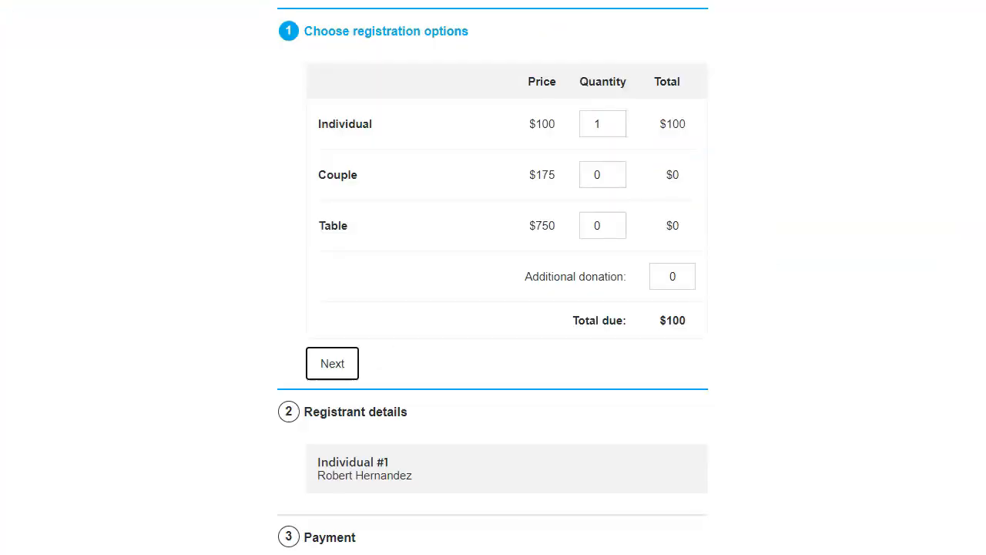
Enter a $25 additional donation and 'Dairy' as the food allergy on the registration form
left_click(672, 276)
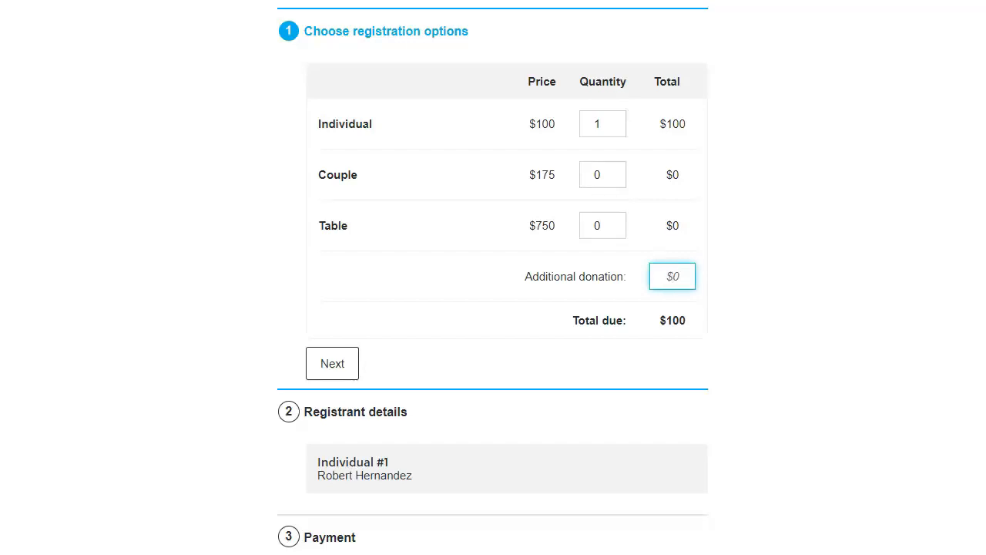
left_click(332, 363)
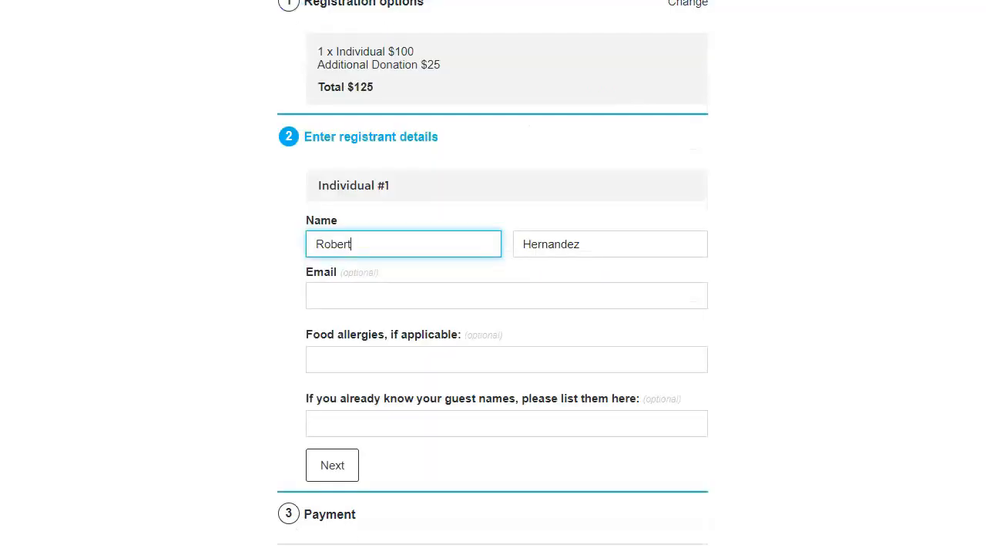
type("Dairy")
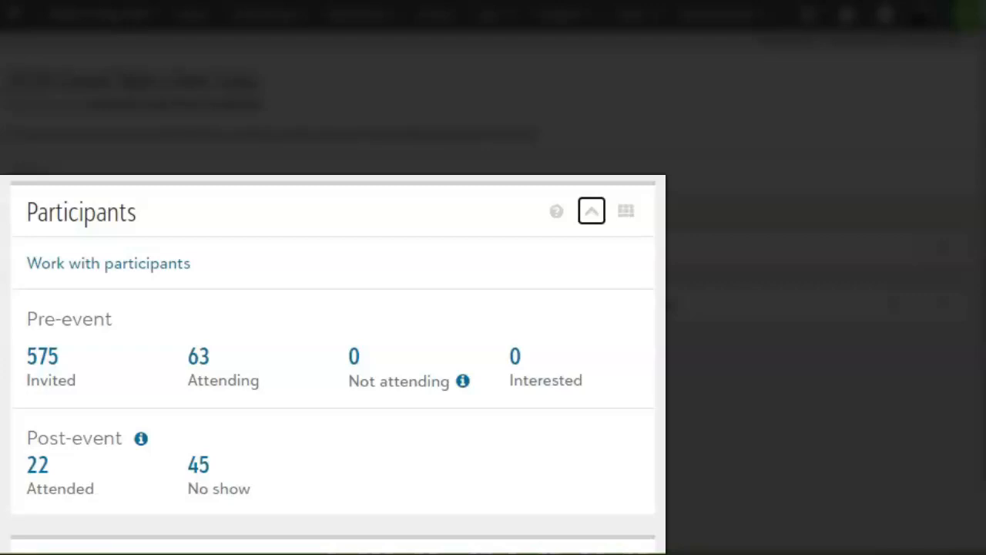
Open the full participant list and show A Great Org's actions menu
left_click(591, 210)
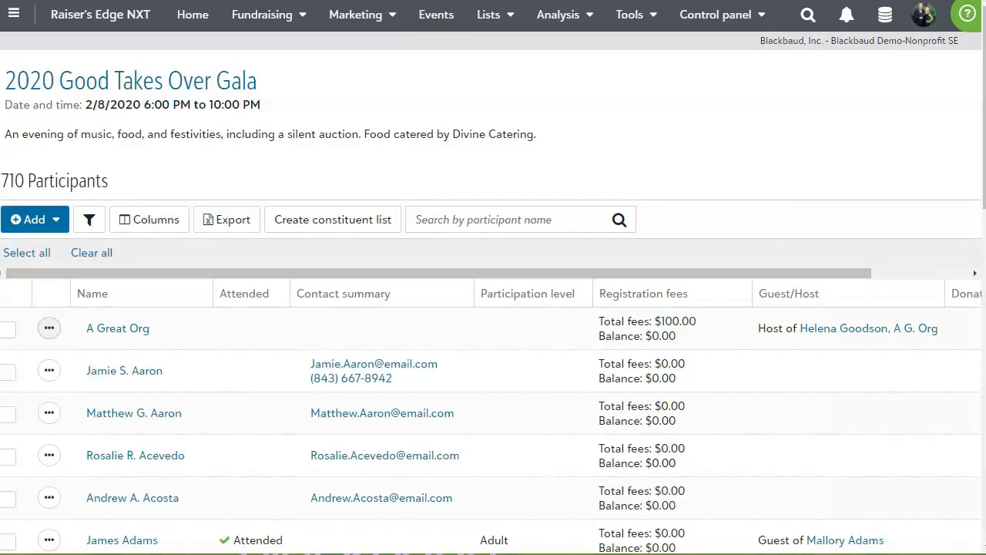
left_click(49, 328)
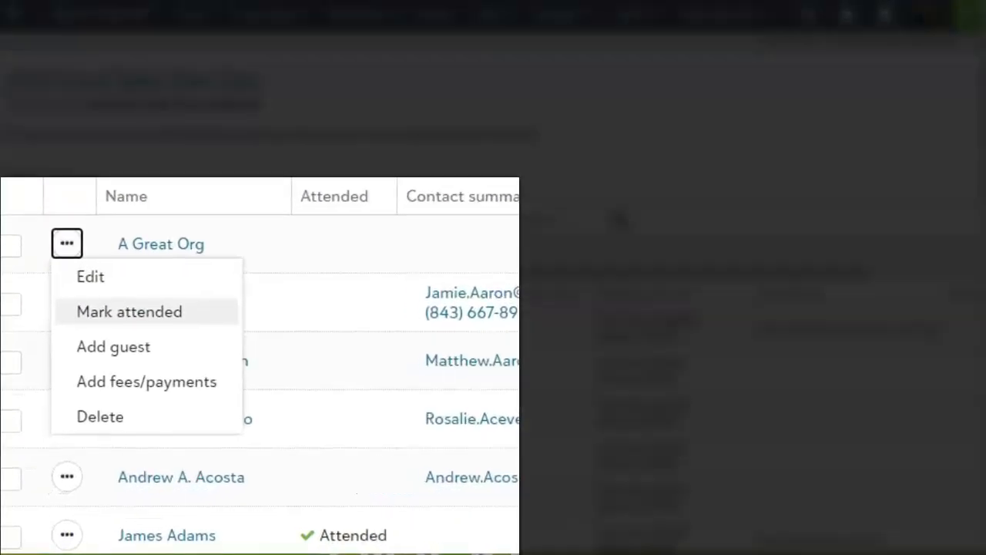